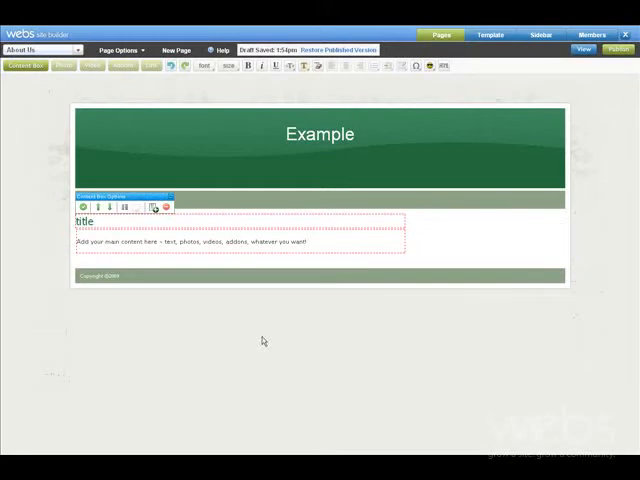
pyautogui.moveTo(280, 334)
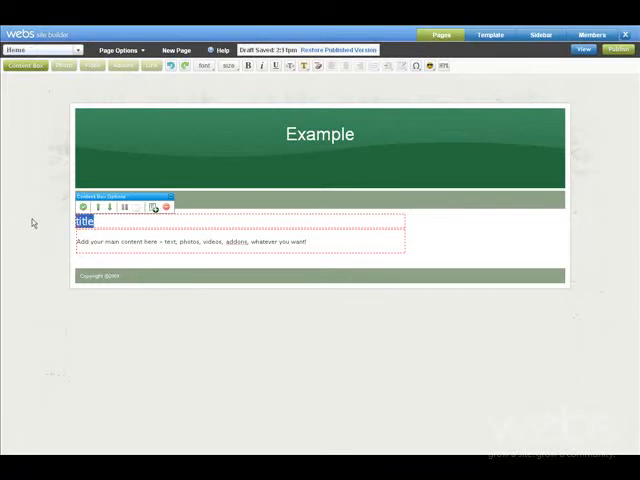
# Write the 'Welcome' heading, the J.S. Plants paragraphs and the 'Come See Us at the County Fair' line
pyautogui.write('Welcome')
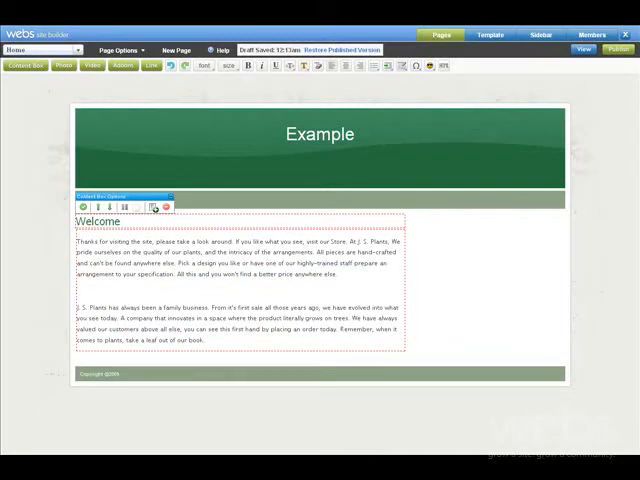
pyautogui.write('Come See Us at the County Fair')
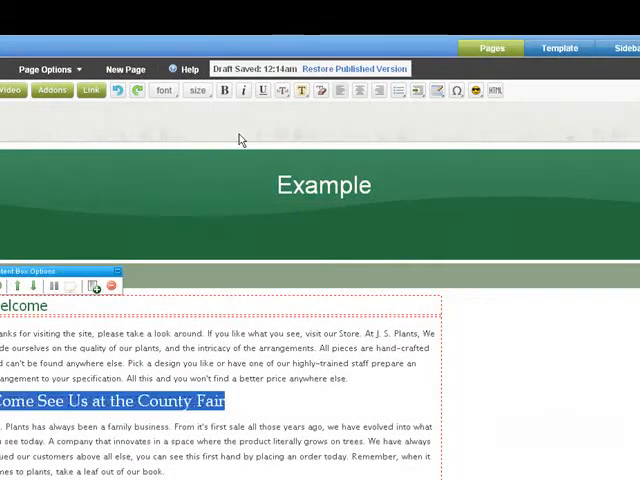
pyautogui.moveTo(368, 110)
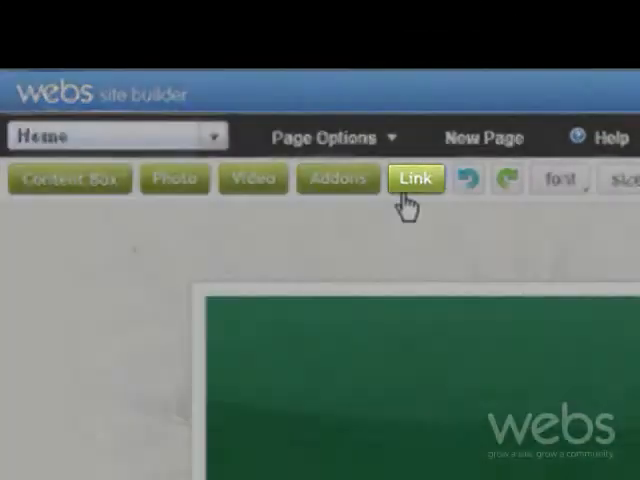
pyautogui.click(414, 178)
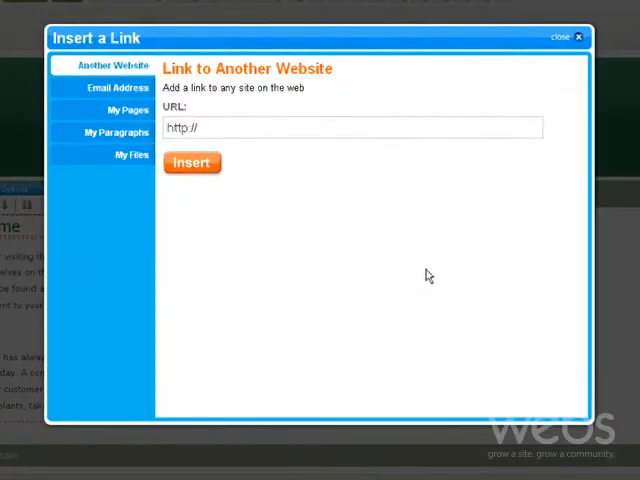
pyautogui.write('cou')
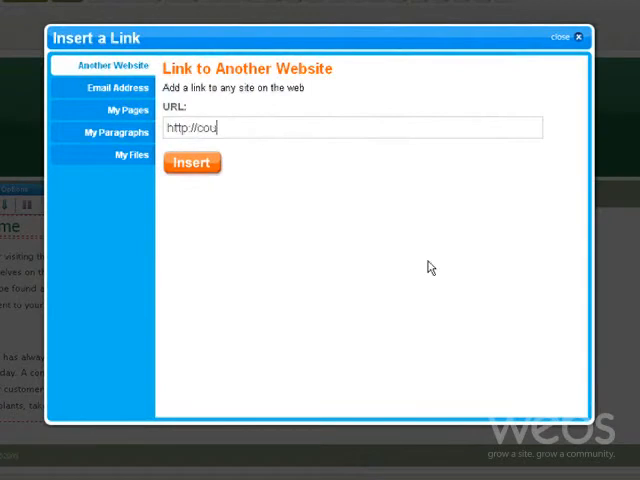
pyautogui.write('ntyfair.com')
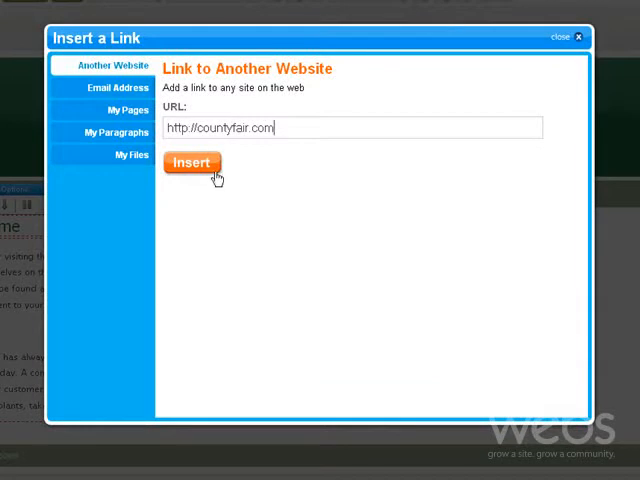
pyautogui.click(192, 162)
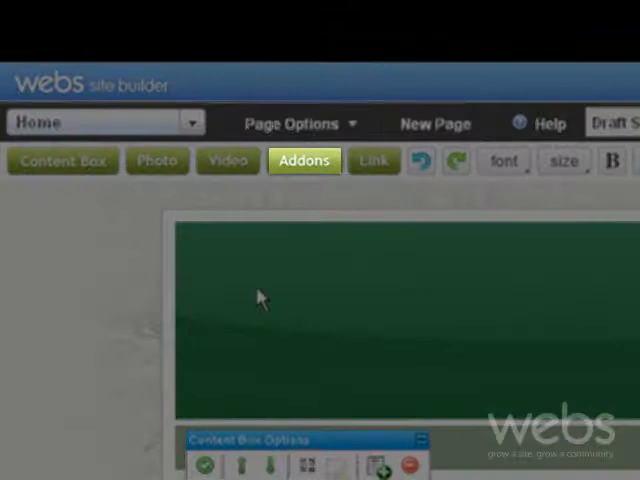
# Browse Fun & Games and News & Daily Content widgets and bring up the Digg News settings
pyautogui.click(304, 160)
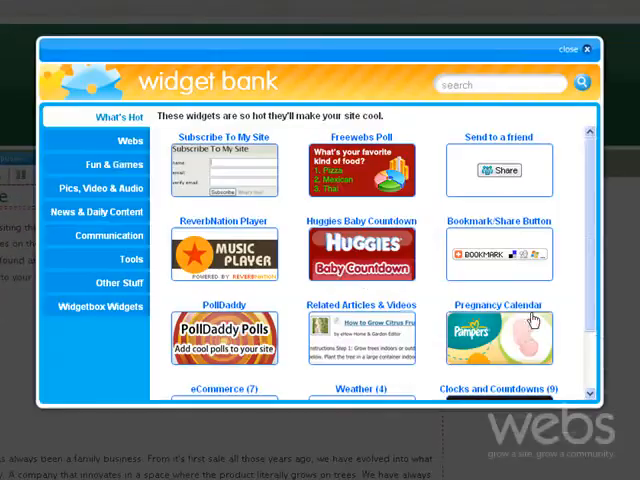
pyautogui.click(96, 164)
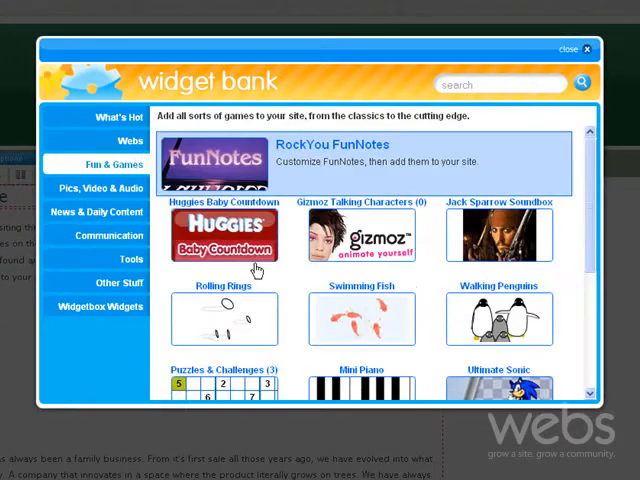
pyautogui.click(96, 212)
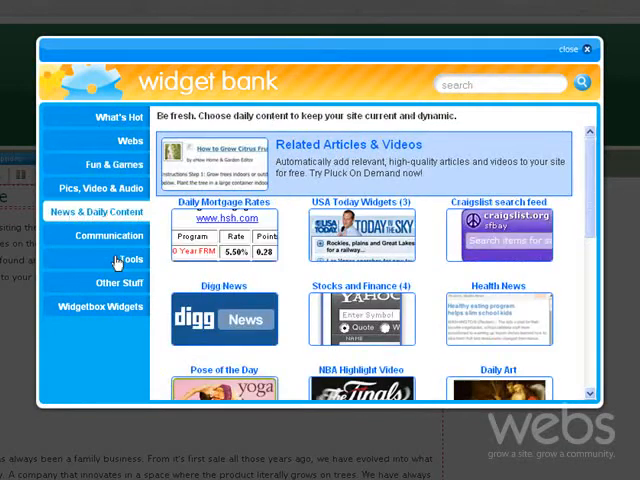
pyautogui.click(224, 318)
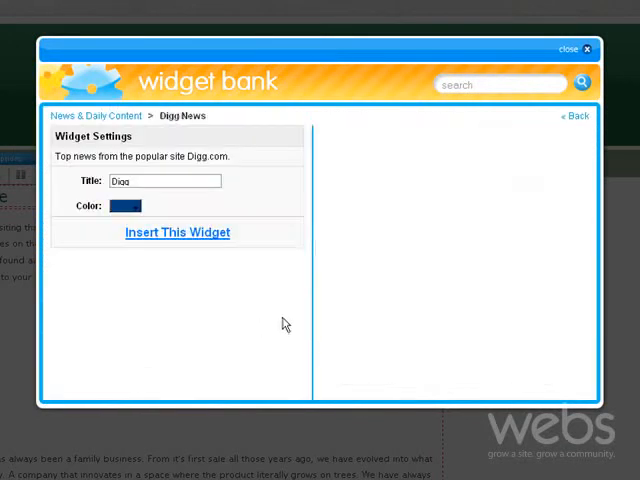
pyautogui.click(176, 232)
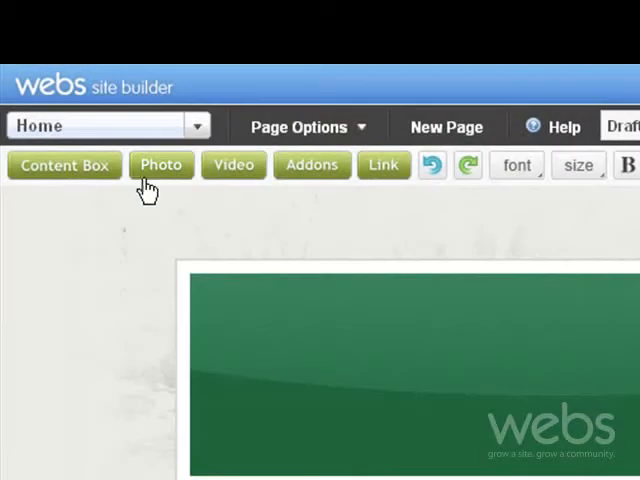
# Upload the white roses picture from the computer into the Welcome content box
pyautogui.click(160, 164)
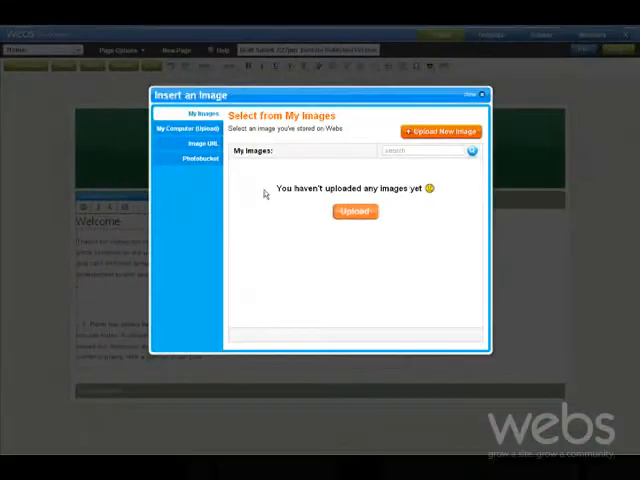
pyautogui.click(192, 128)
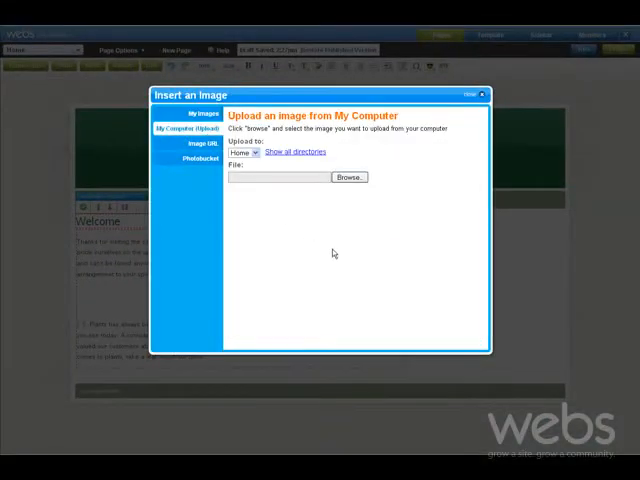
pyautogui.click(348, 176)
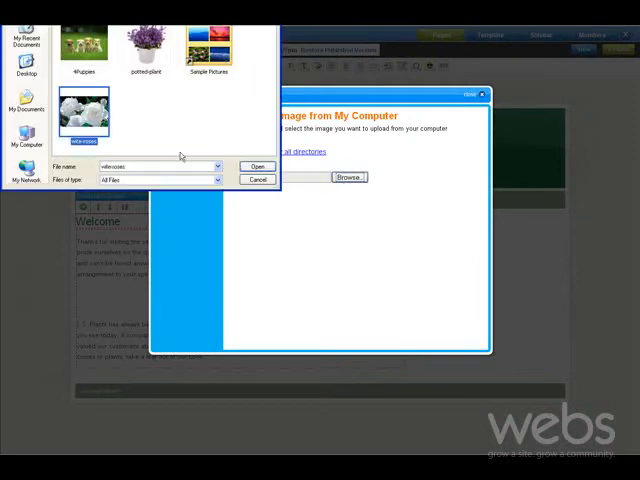
pyautogui.click(256, 166)
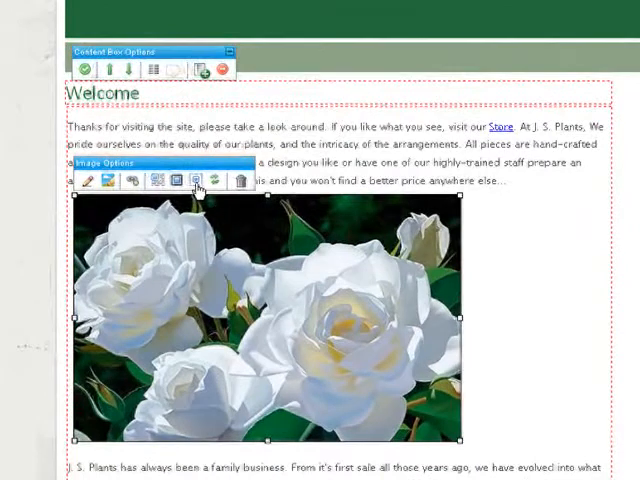
pyautogui.click(172, 180)
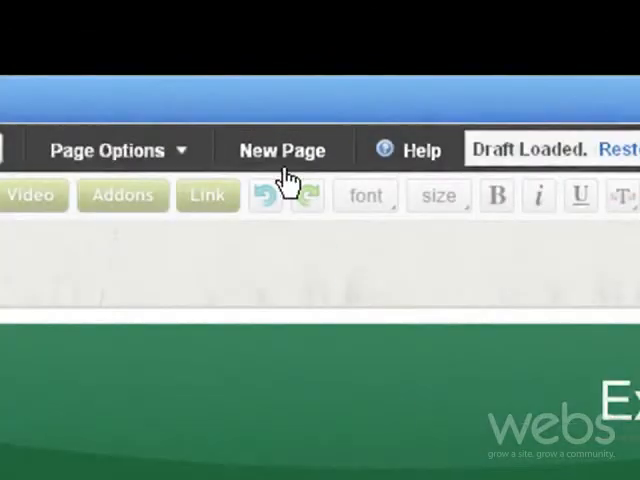
# Create a new Photos-type page named 'Gallery'
pyautogui.click(282, 148)
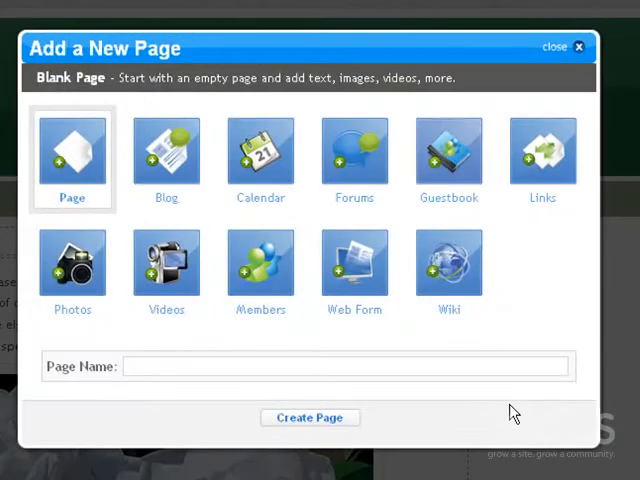
pyautogui.click(72, 262)
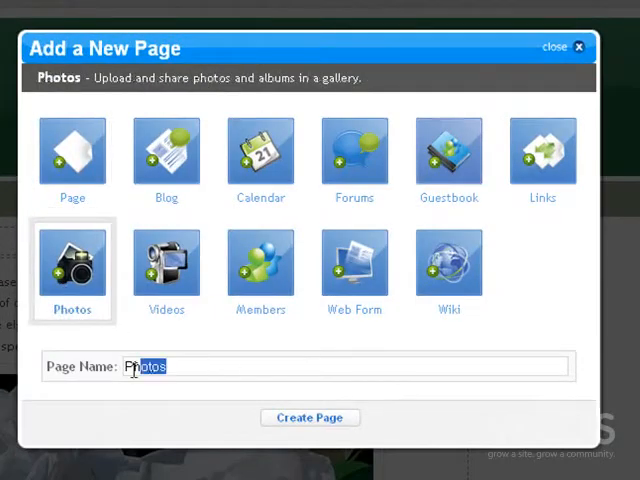
pyautogui.write('Gallery')
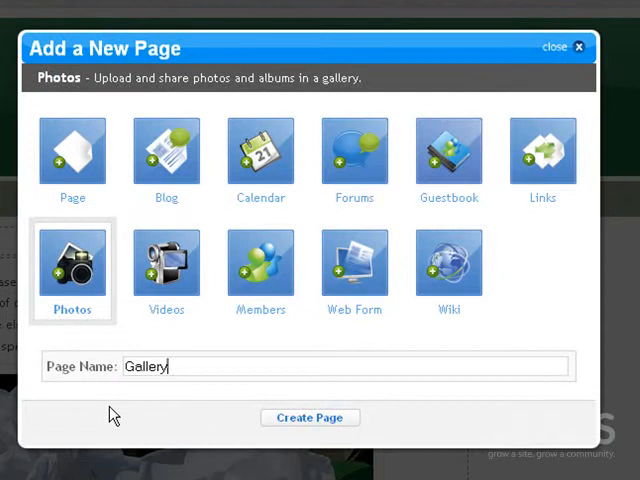
pyautogui.click(308, 416)
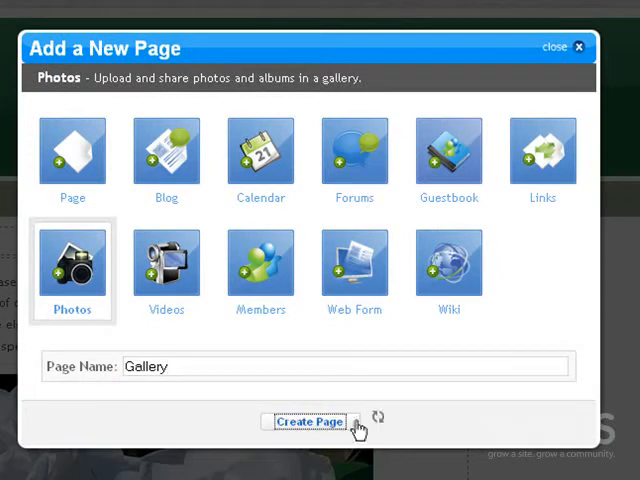
pyautogui.click(308, 420)
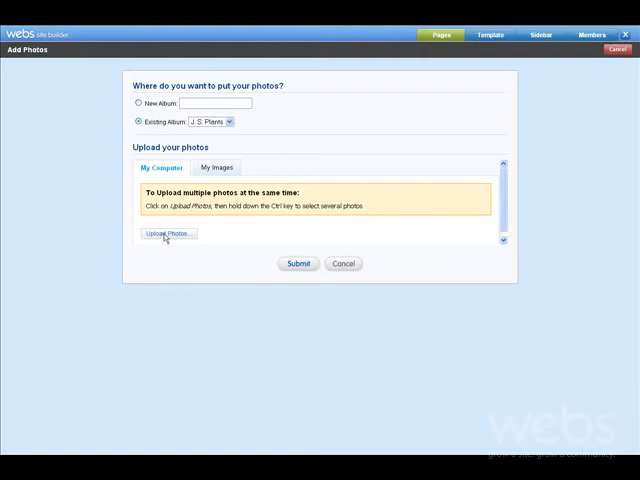
# Upload a photo into the existing album and submit it to the Gallery page
pyautogui.click(168, 232)
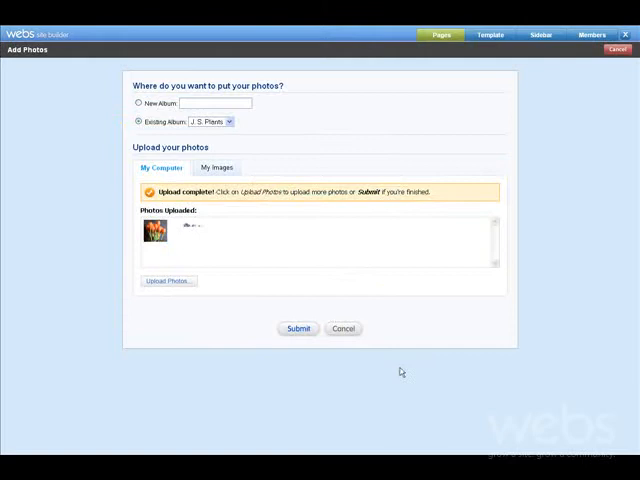
pyautogui.click(296, 328)
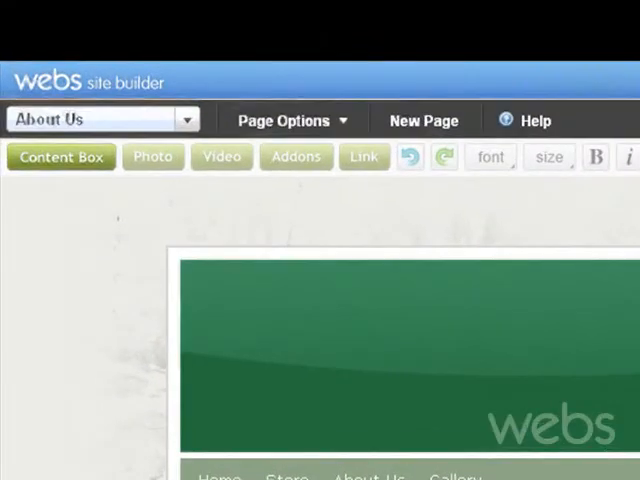
# Write the J.S. Plants family-business history in the About Us content box
pyautogui.click(292, 120)
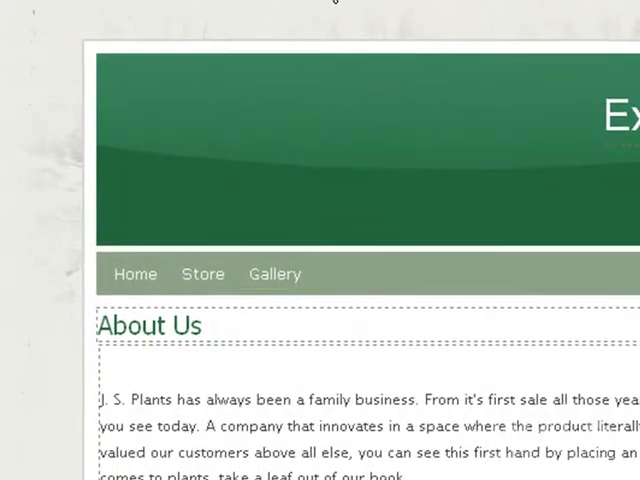
pyautogui.click(284, 120)
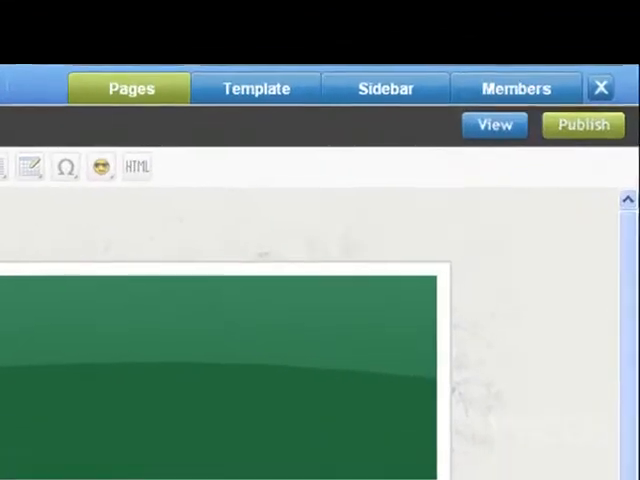
pyautogui.click(384, 88)
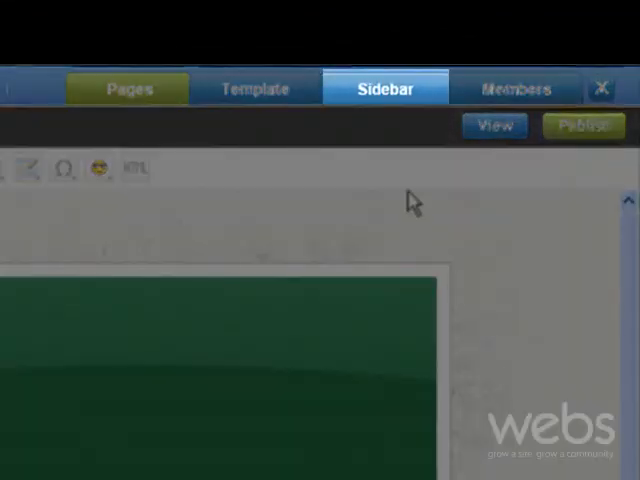
# Enable sidebars so Members Area and Recent Photos show on the homepage and other pages
pyautogui.click(384, 88)
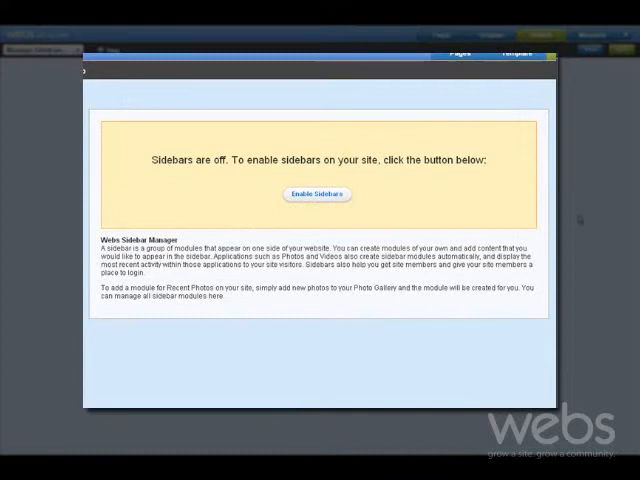
pyautogui.click(318, 194)
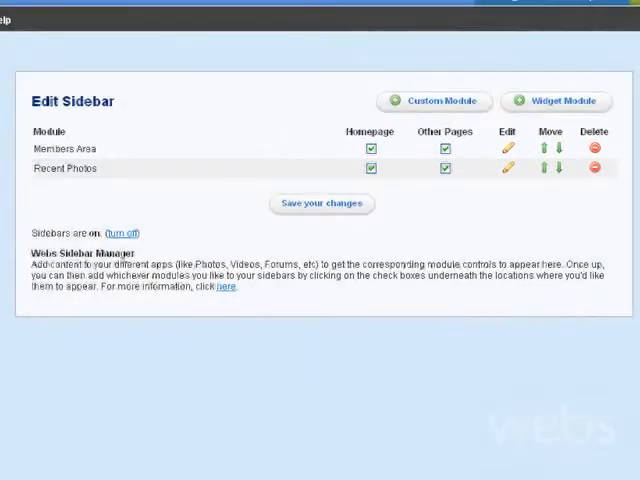
# Save a custom 'Announcements' module about the New York, NY store's Grand Opening
pyautogui.click(432, 100)
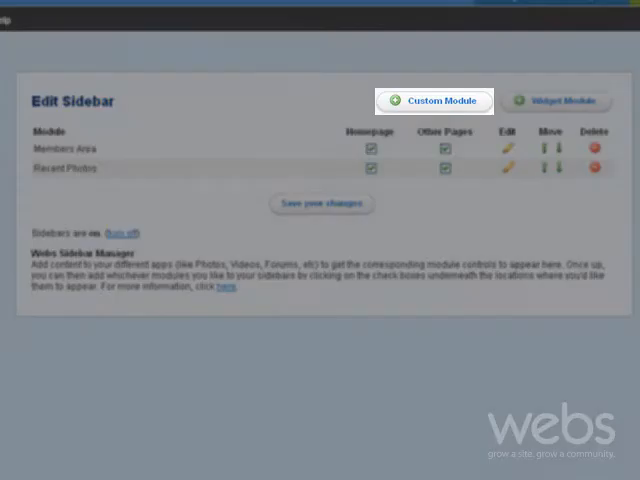
pyautogui.click(434, 100)
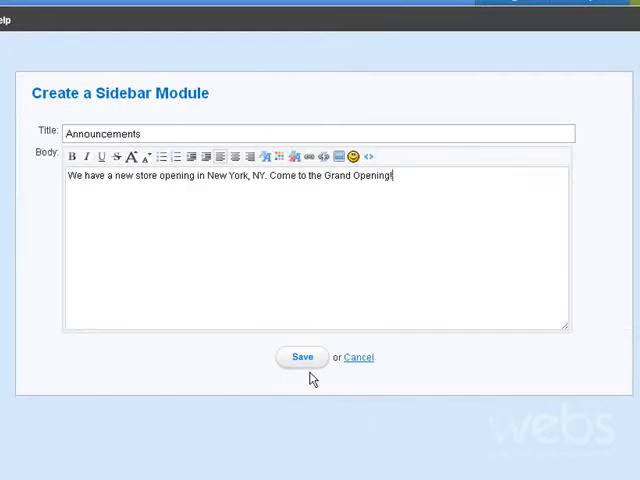
pyautogui.click(302, 356)
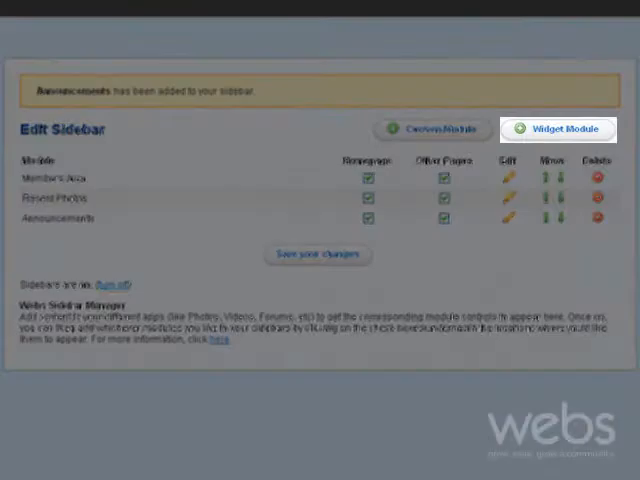
# Insert a 'New Store Opening' Countdown Clock widget set to 01/15/2010 with White Roses background
pyautogui.click(556, 128)
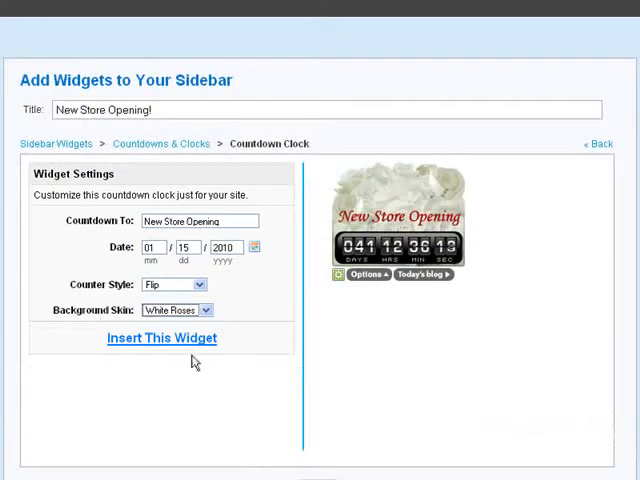
pyautogui.click(160, 338)
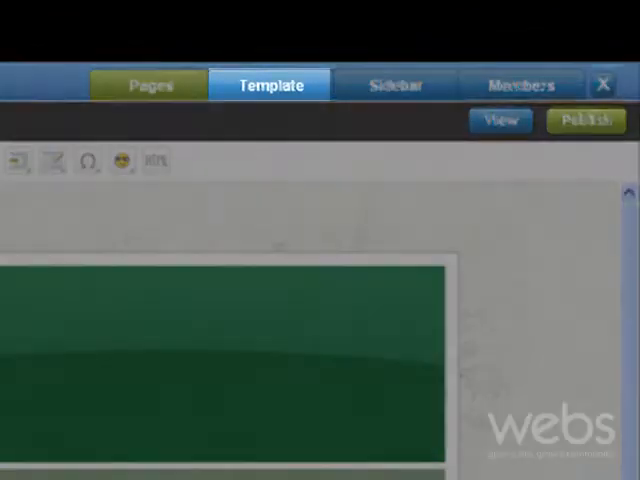
# Browse the template carousel showing Medieval, Scenic, Clean Splash and Seasonal designs
pyautogui.click(150, 84)
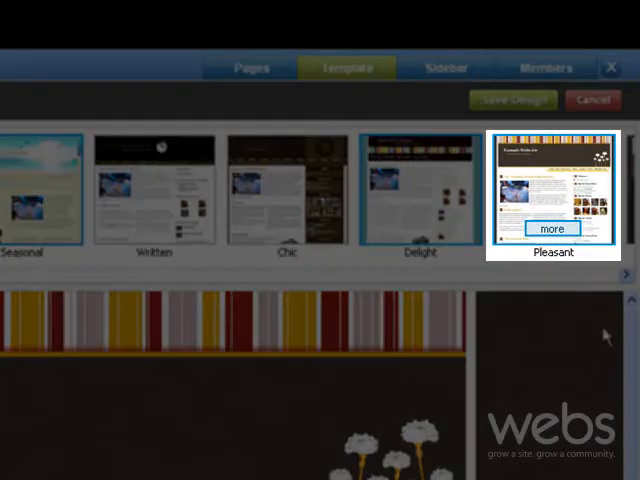
pyautogui.click(548, 228)
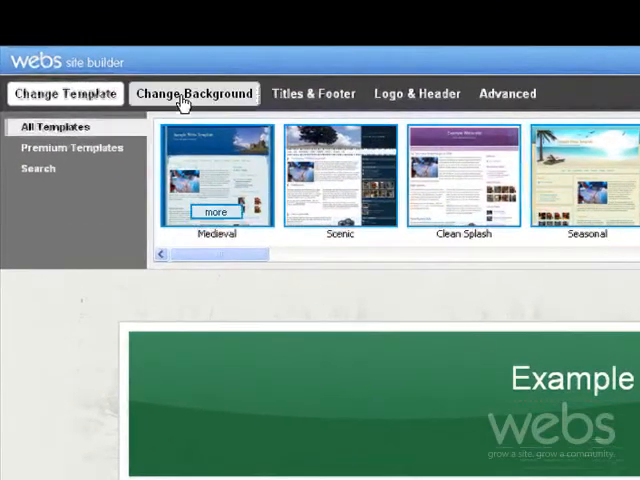
# Set the page background colour to pale lavender (204, 204, 255)
pyautogui.click(194, 92)
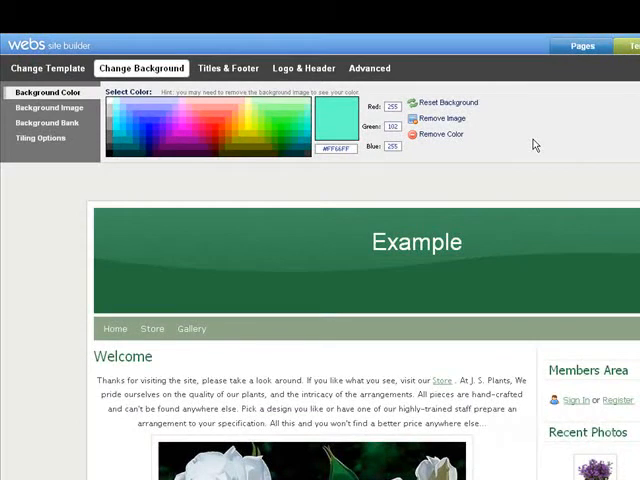
pyautogui.moveTo(312, 168)
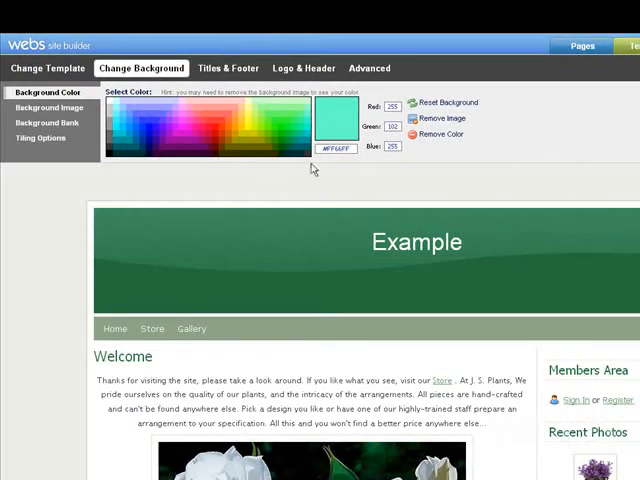
pyautogui.click(136, 126)
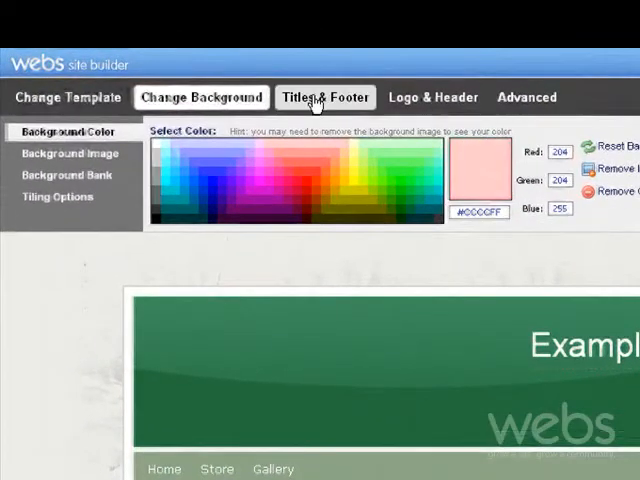
# Set the site title to 'J.S. Plants' with its tagline and add the tulip header logo
pyautogui.click(324, 96)
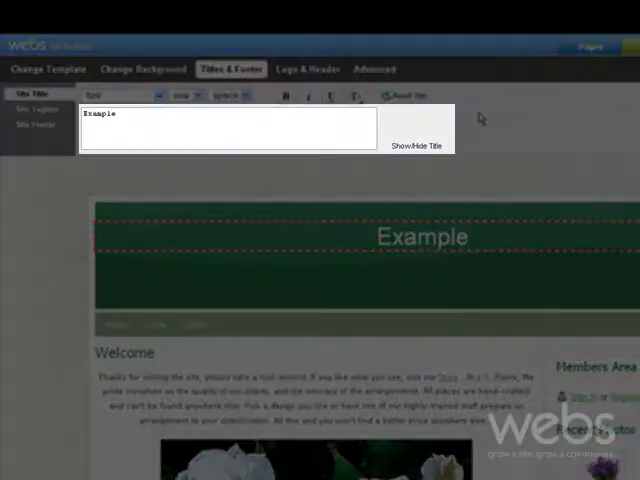
pyautogui.write('J.S. Plants')
pyautogui.write('Take a leaf out of our book!')
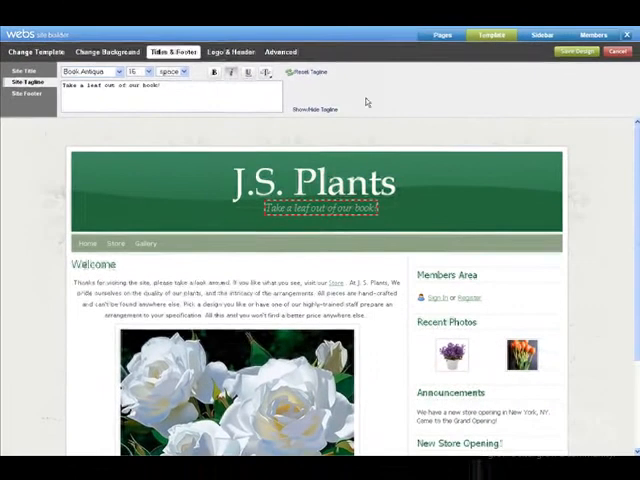
pyautogui.click(22, 70)
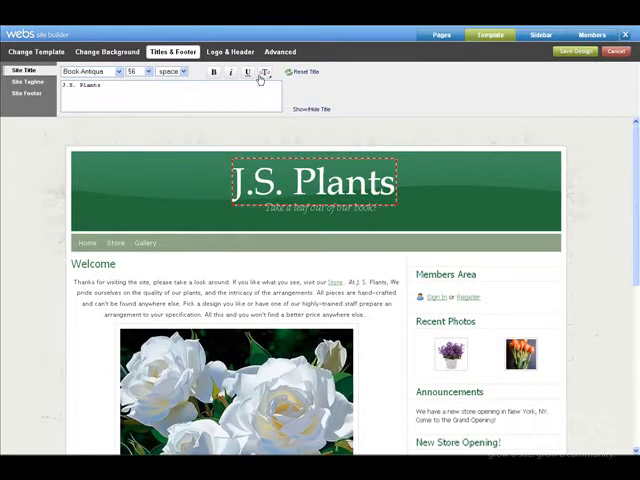
pyautogui.click(230, 52)
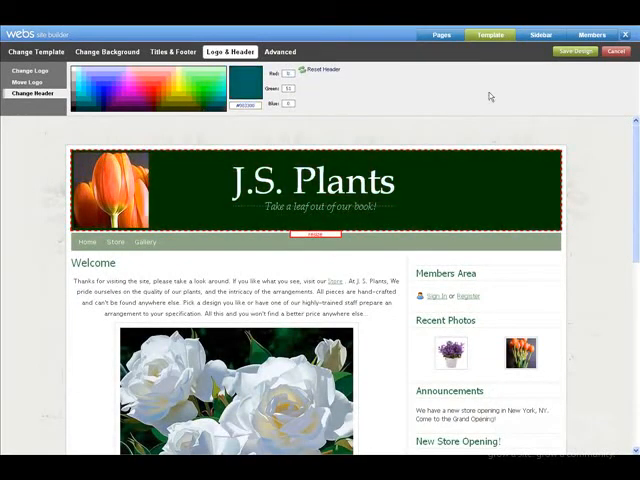
# Save and publish the design changes and dismiss the confirmation
pyautogui.click(280, 52)
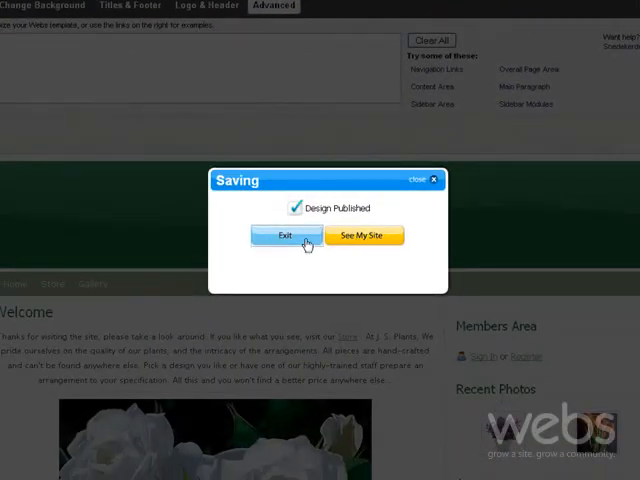
pyautogui.click(280, 236)
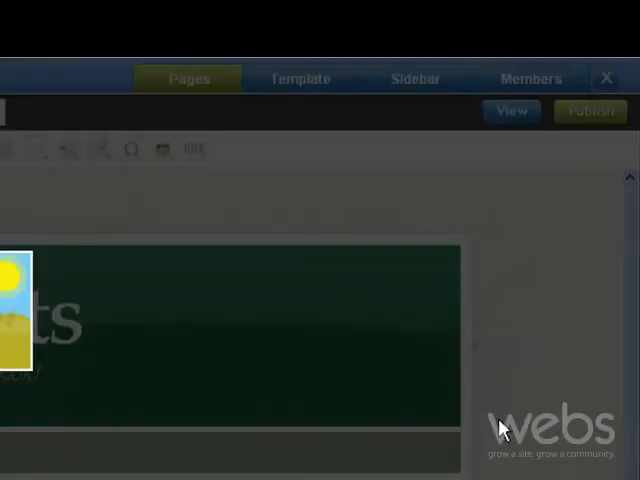
# Exit the site builder and view the Starter, Enhanced and Pro premium packages
pyautogui.click(588, 112)
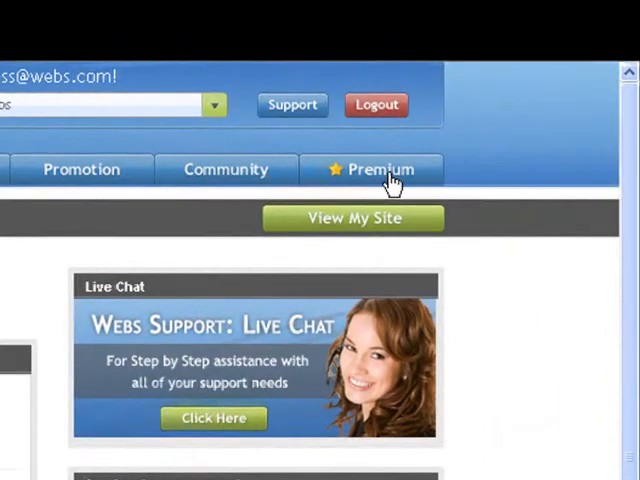
pyautogui.click(380, 168)
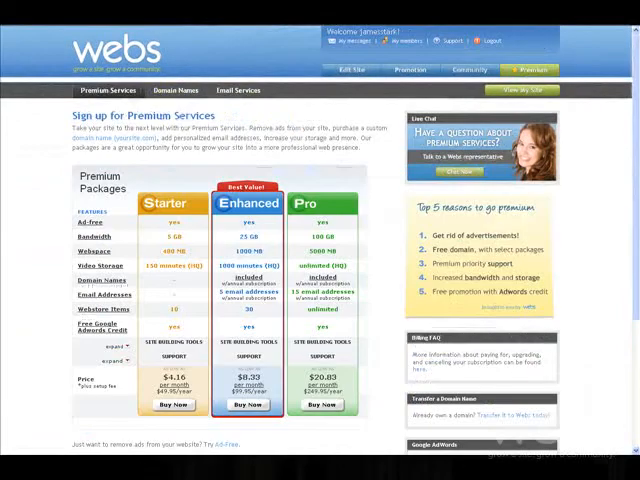